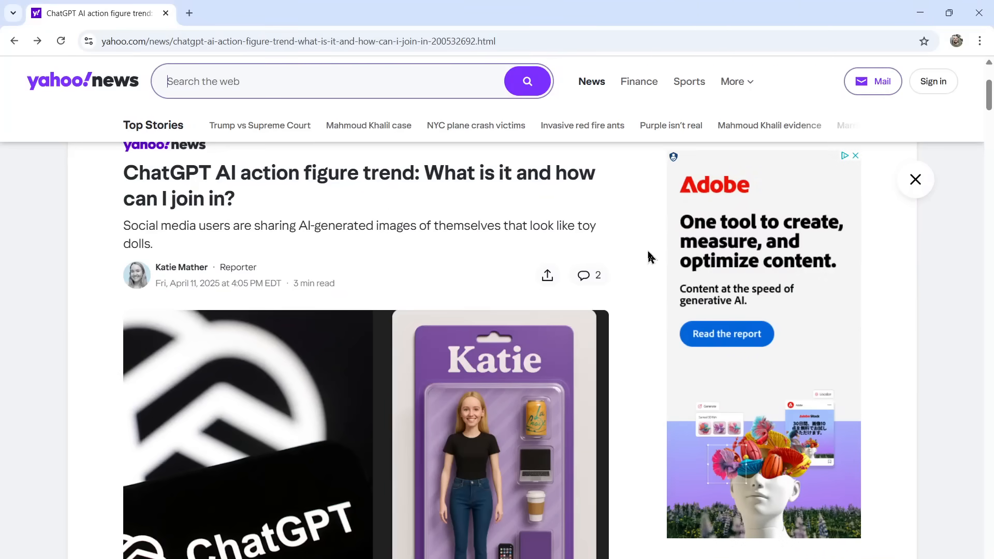
- Browse the Yahoo article's enlarged Katie figure, the Instagram example figures, and Google results
click(365, 434)
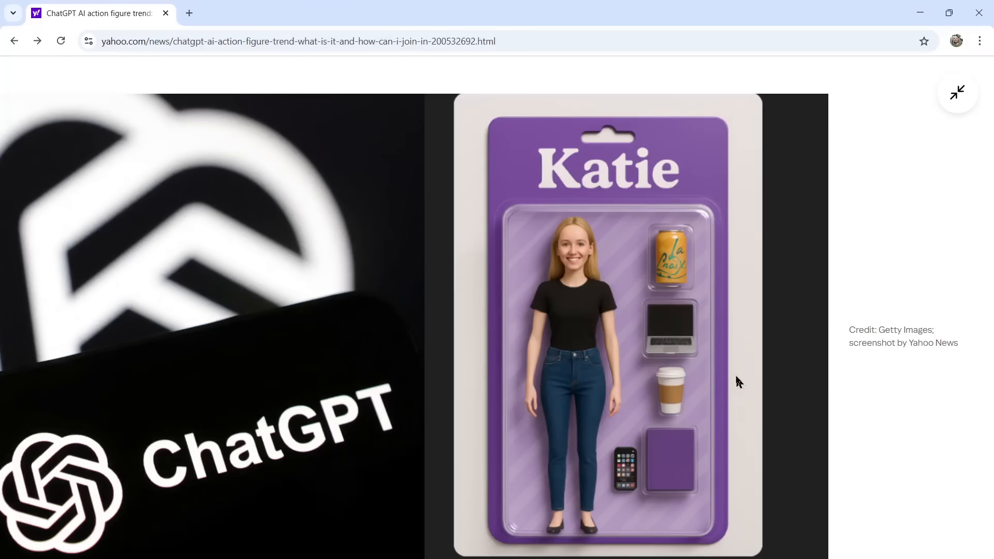
click(956, 92)
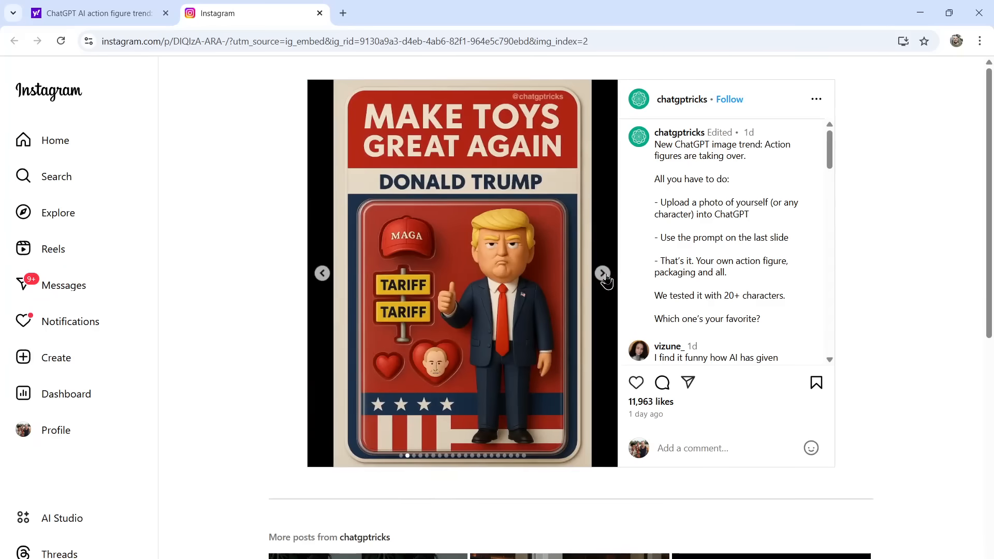
click(601, 273)
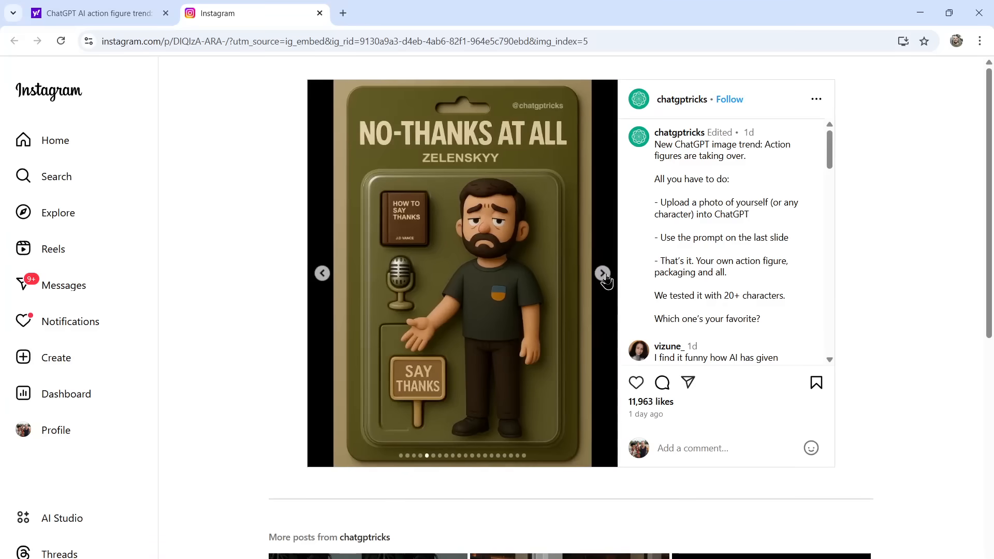
click(601, 273)
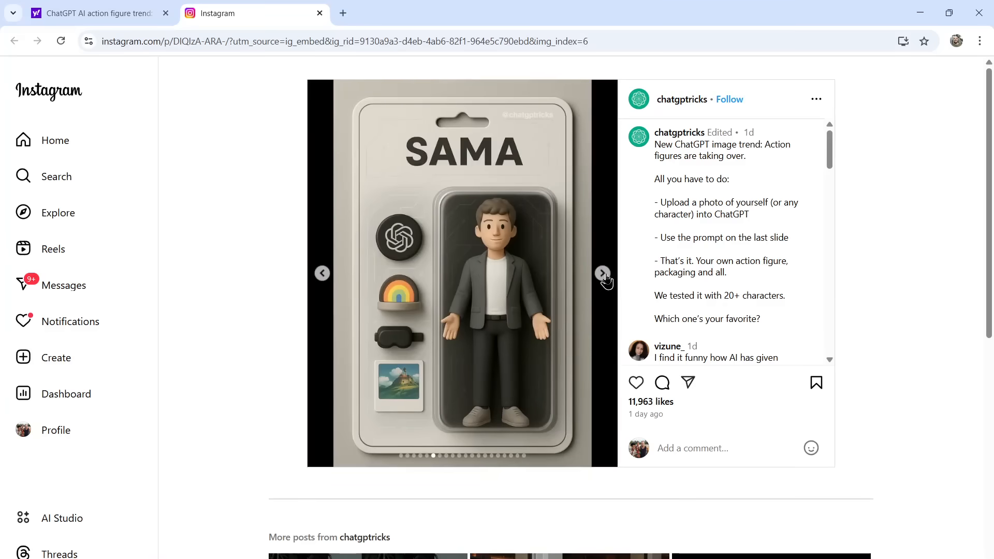
click(602, 274)
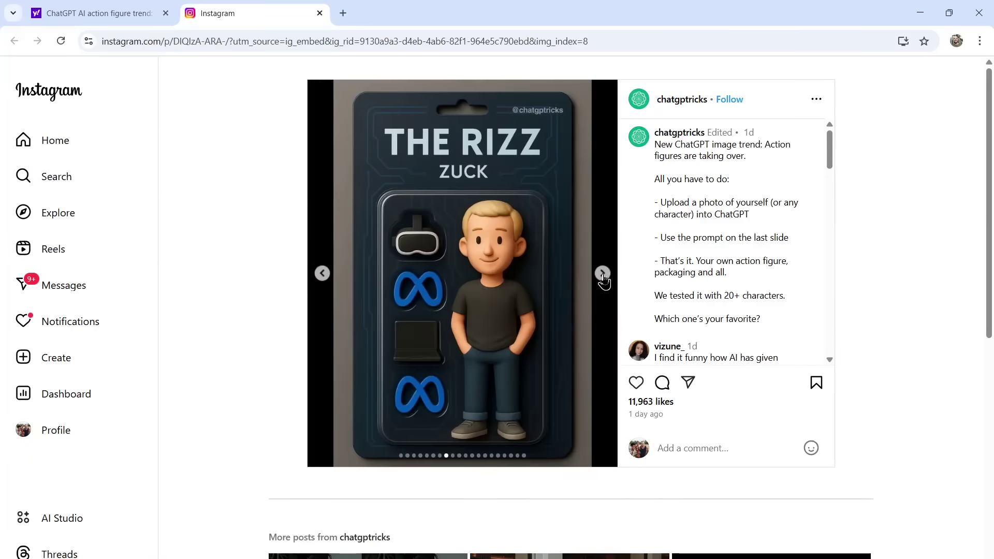
click(601, 273)
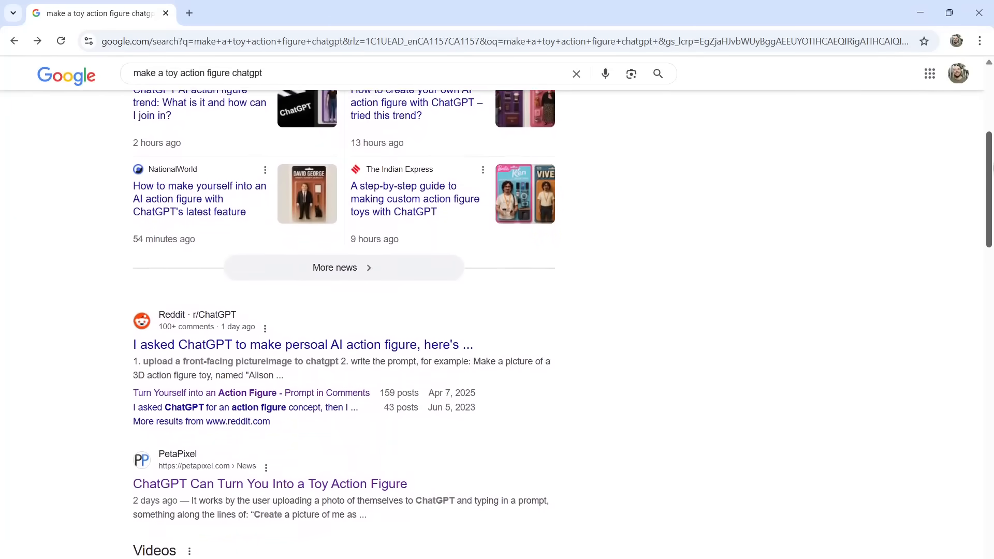
scroll(down, 3)
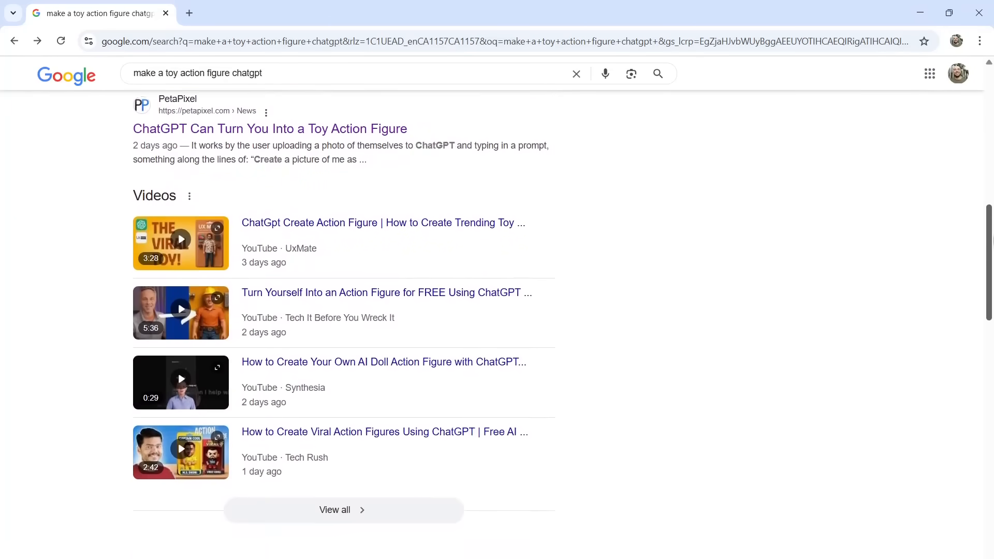
scroll(down, 3)
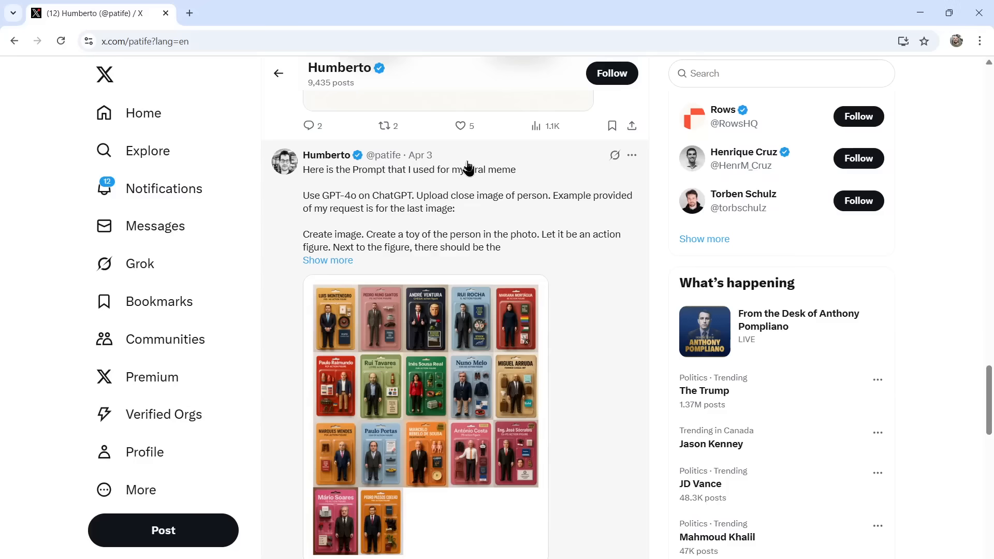
mouse_move(436, 164)
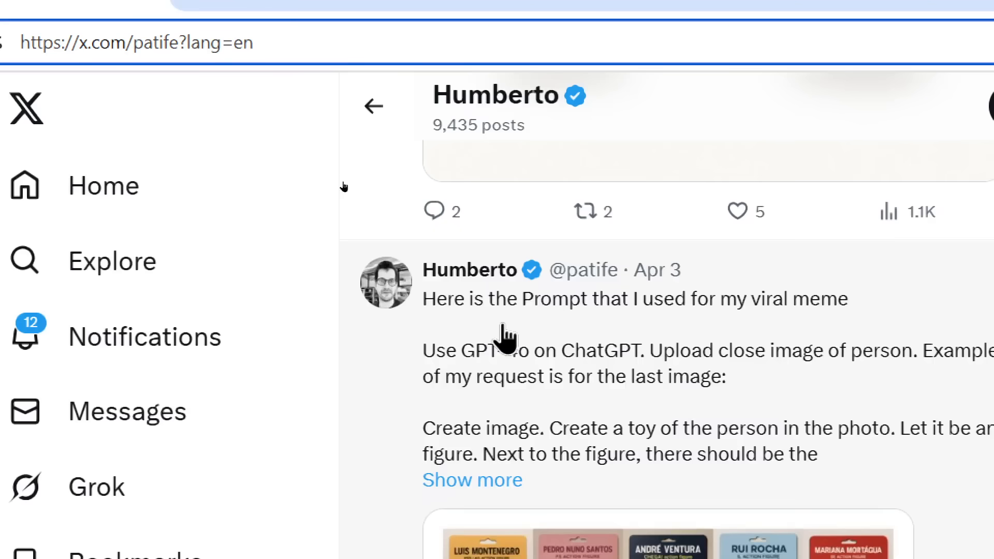
- Expand the X post to read its full action-figure prompt, then switch to LinkedIn results
click(136, 42)
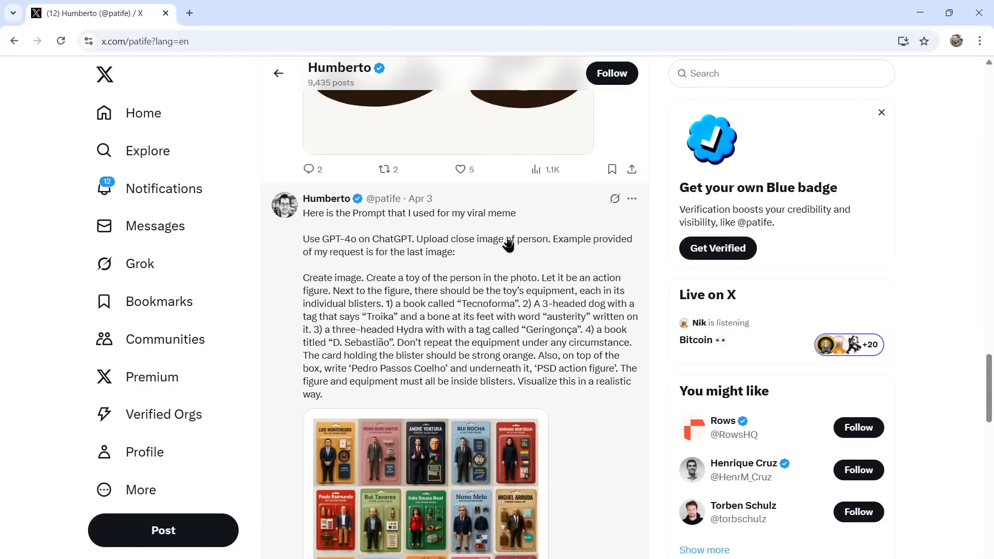
click(145, 42)
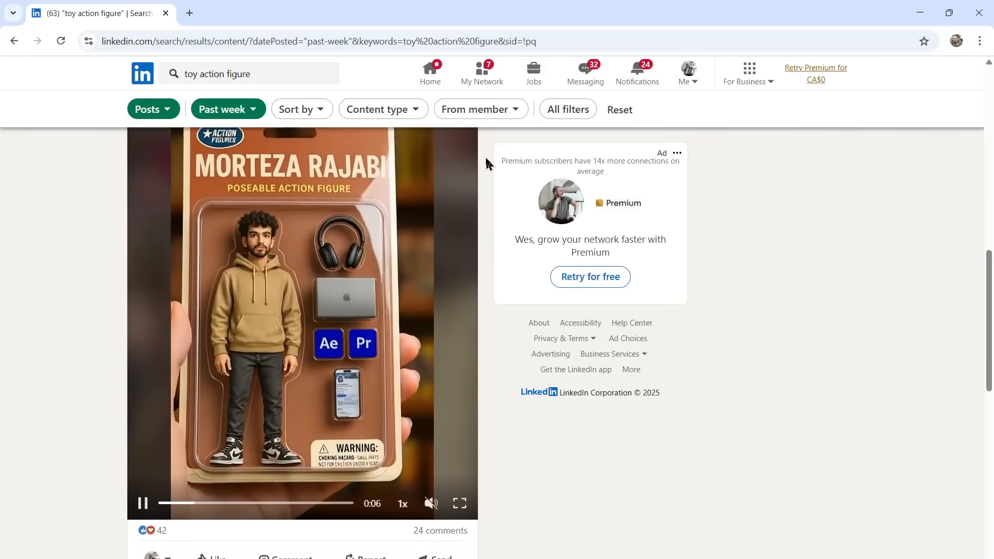
- Scroll through LinkedIn's 'toy action figure' post results
scroll(down, 3)
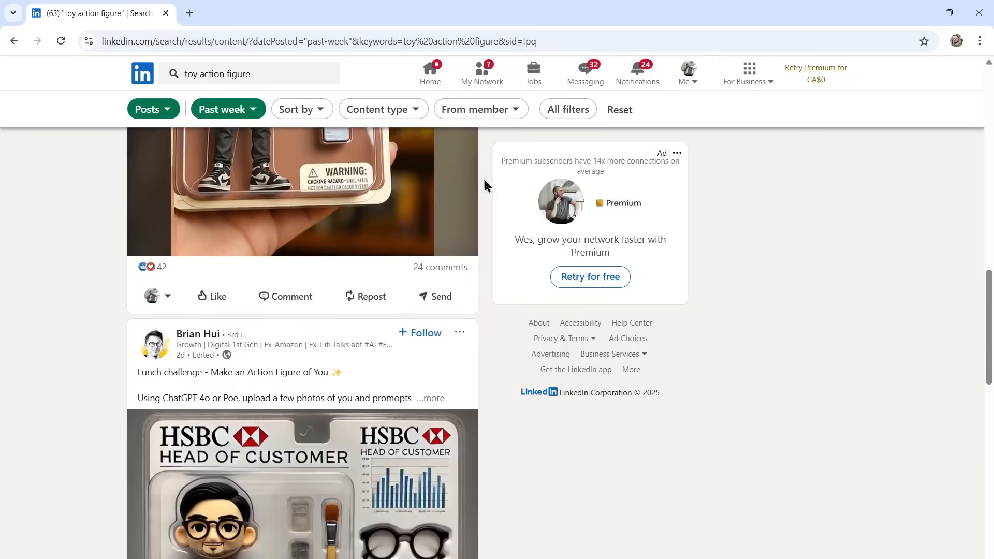
scroll(down, 3)
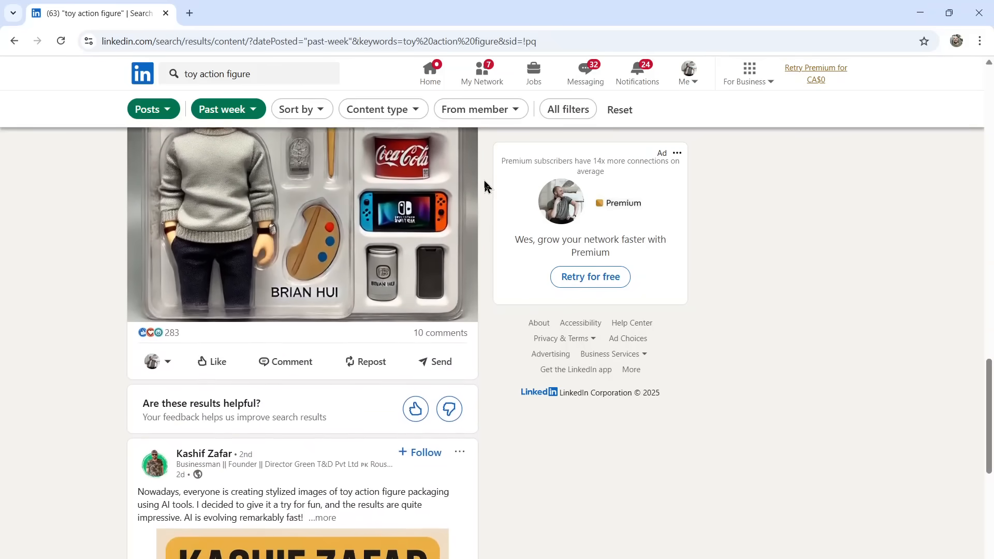
scroll(down, 3)
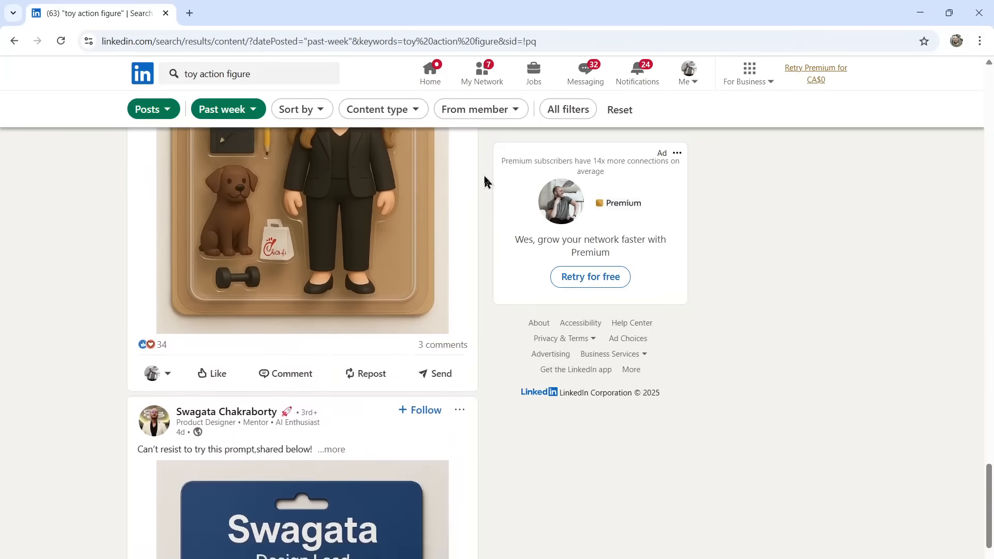
scroll(down, 3)
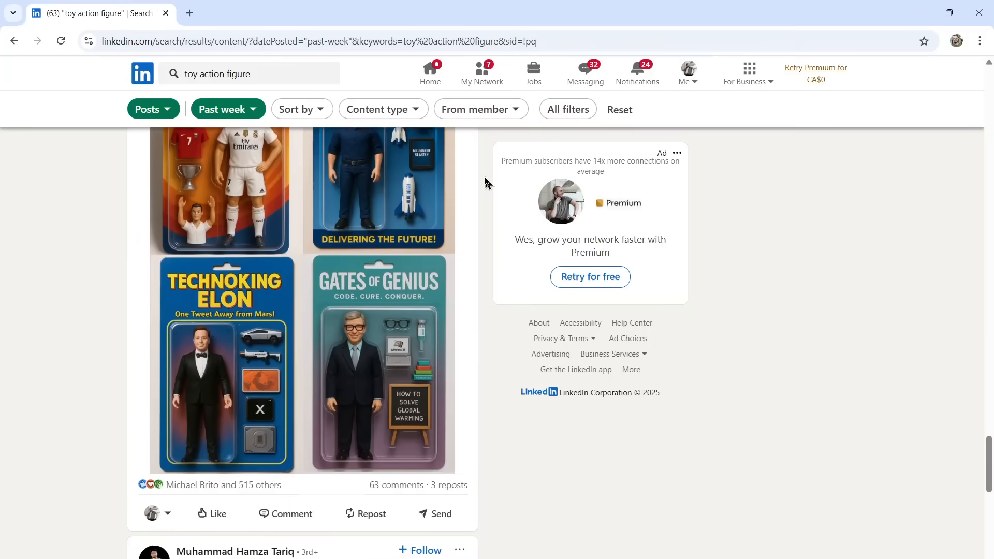
scroll(down, 3)
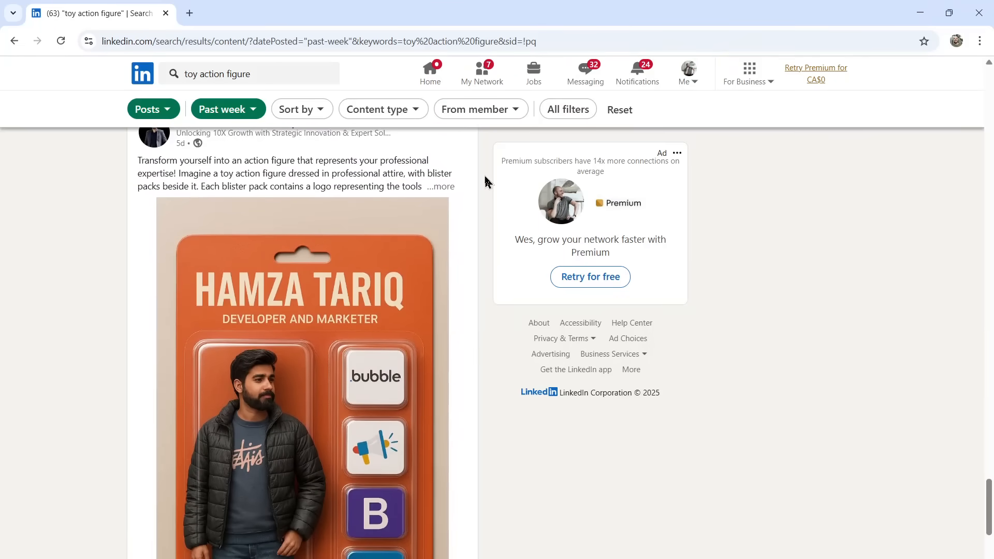
scroll(down, 3)
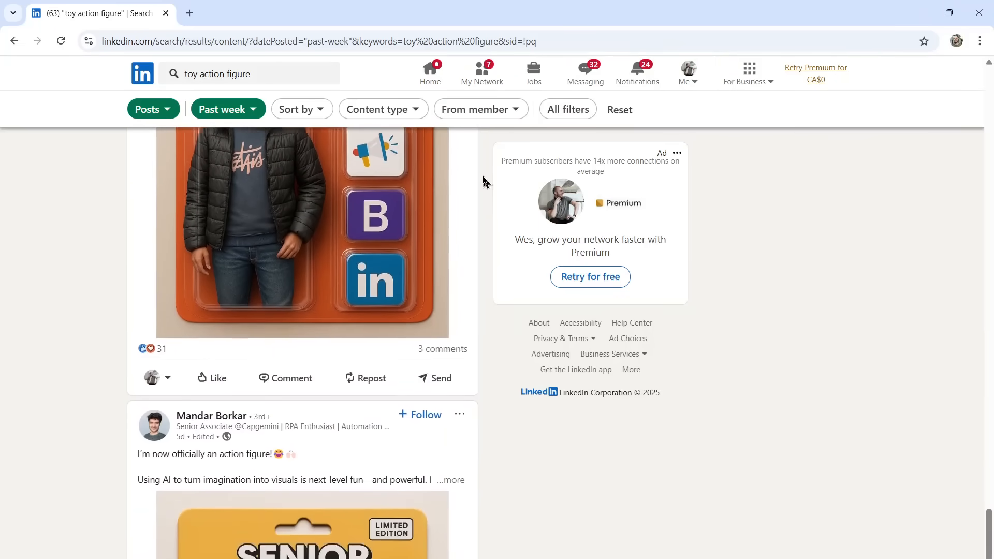
scroll(down, 3)
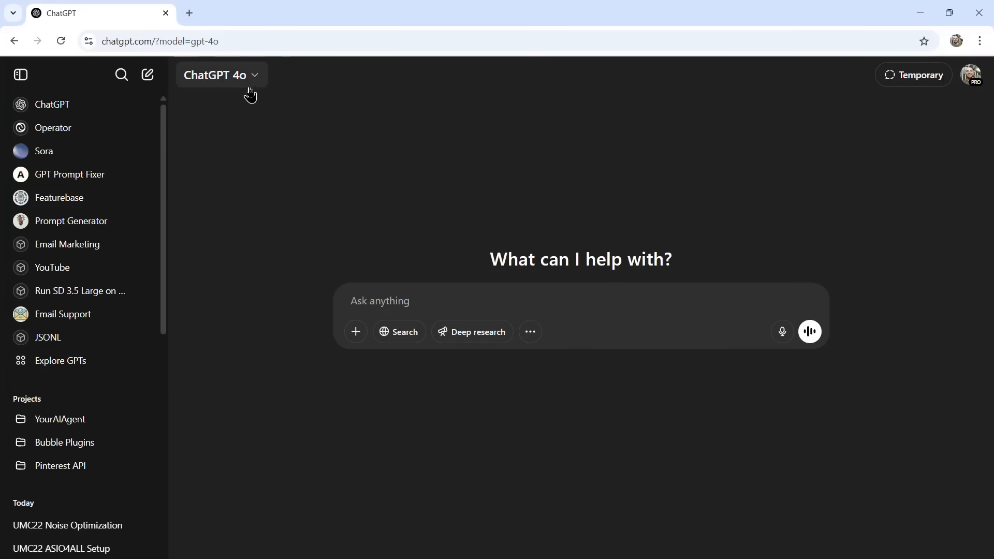
- Paste the action figure prompt template into the ChatGPT message box and place the cursor after paragraph one
click(220, 75)
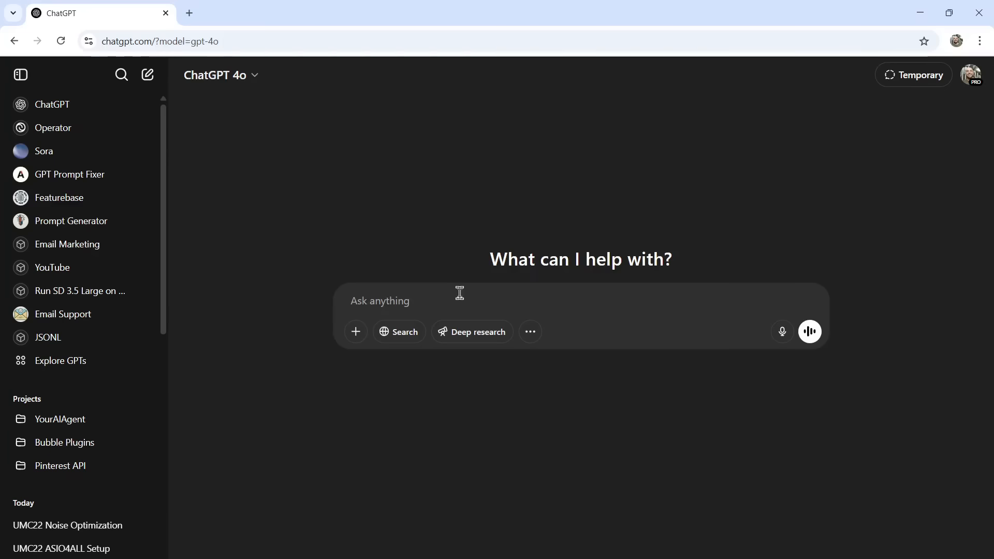
mouse_move(462, 301)
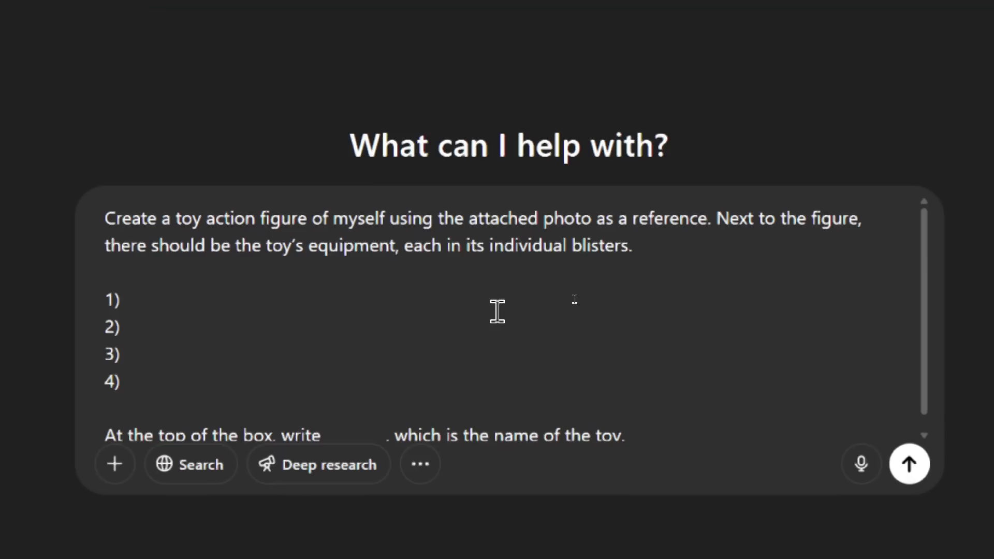
click(331, 218)
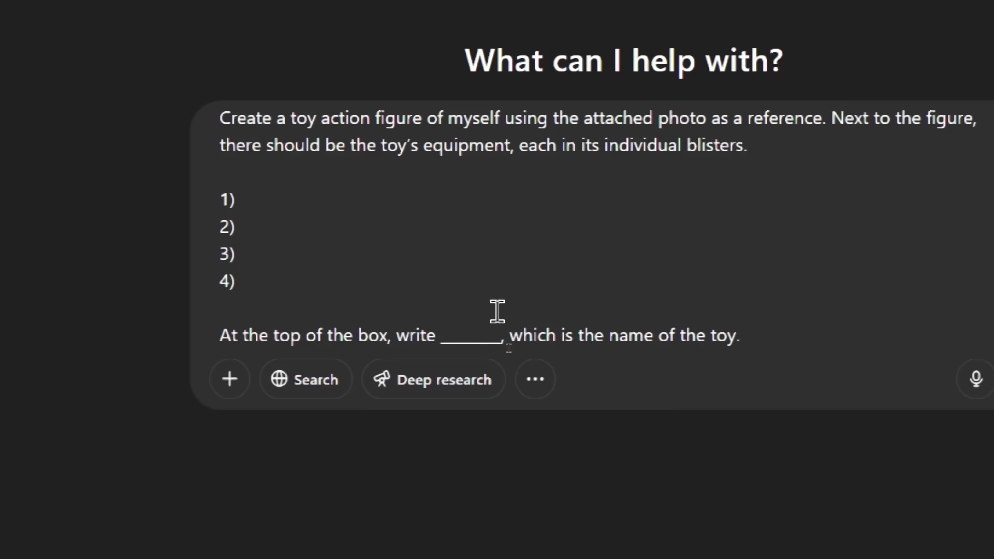
click(240, 280)
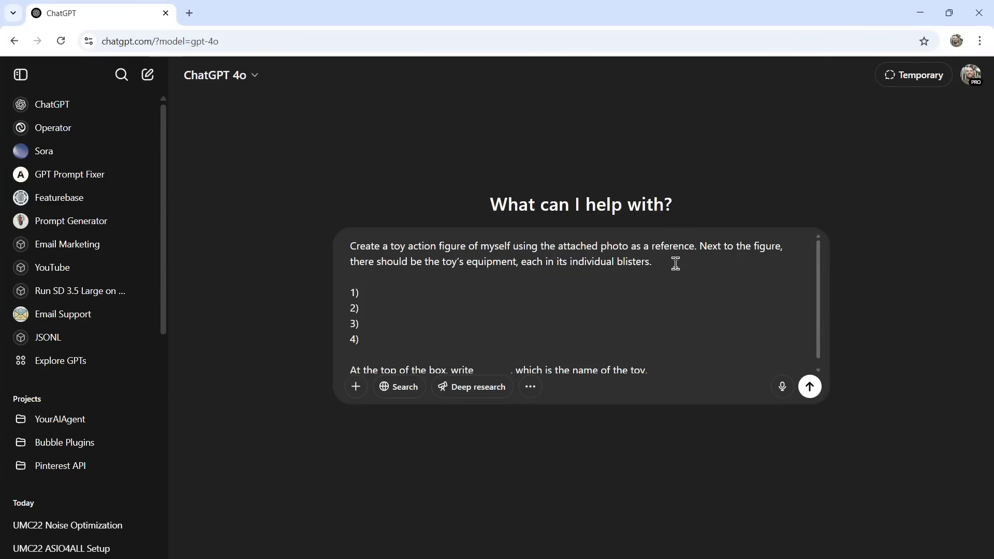
click(654, 262)
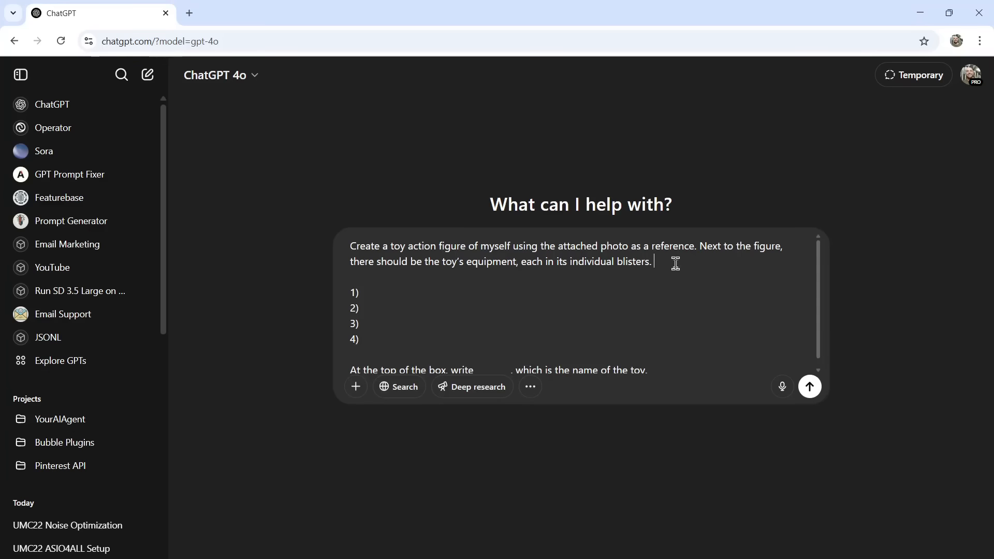
mouse_move(356, 386)
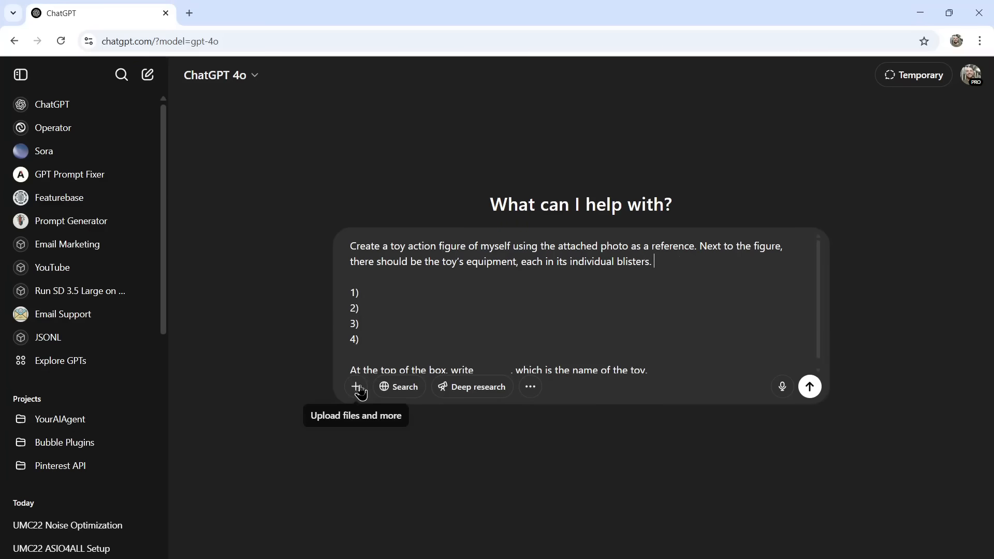
mouse_move(457, 292)
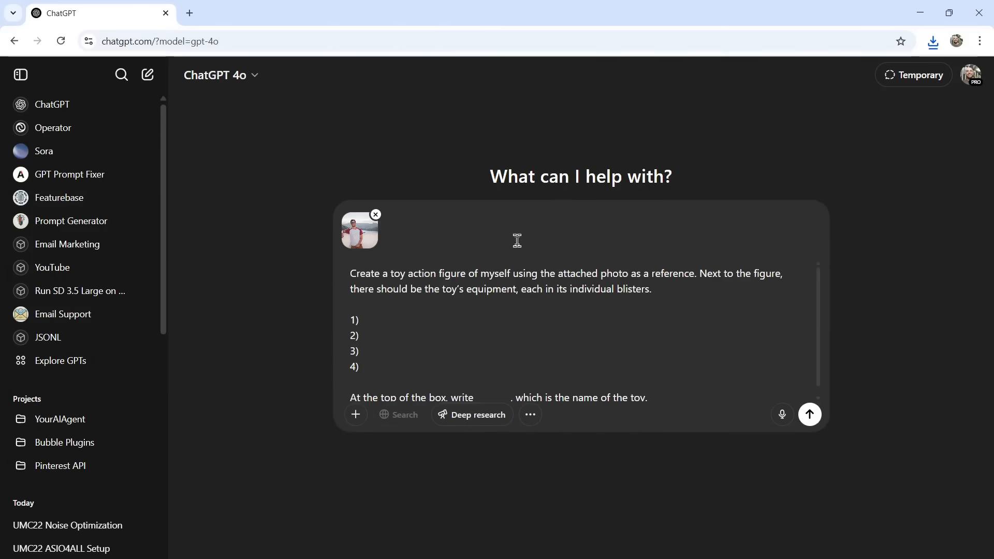
- Preview the attached photo, then fill in sunscreen and a set of golf clubs
click(359, 230)
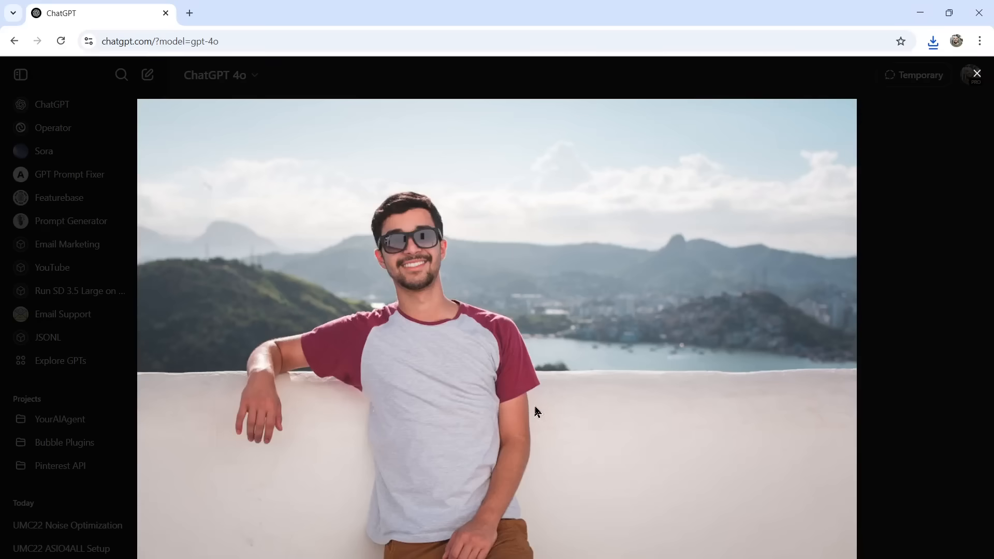
mouse_move(831, 248)
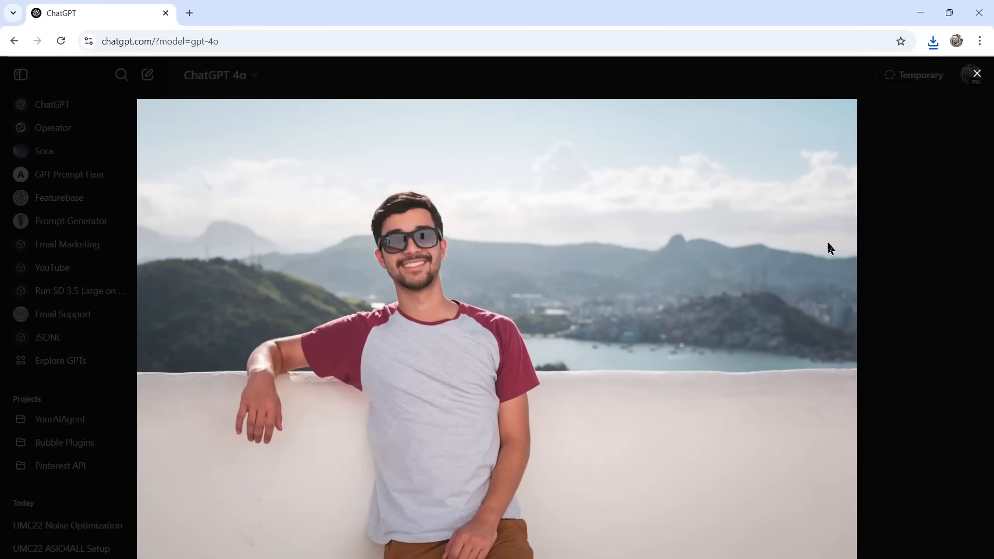
click(976, 74)
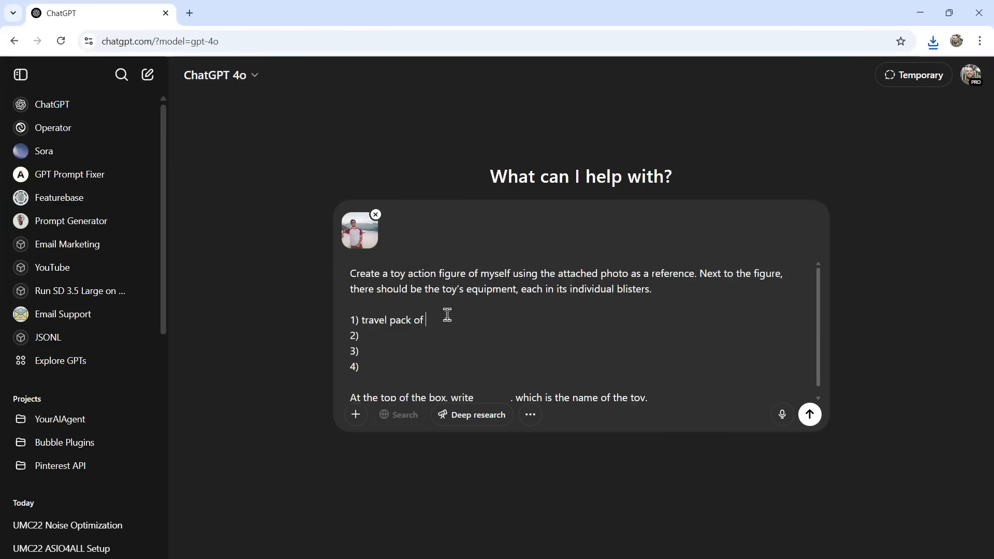
text(sunscreen)
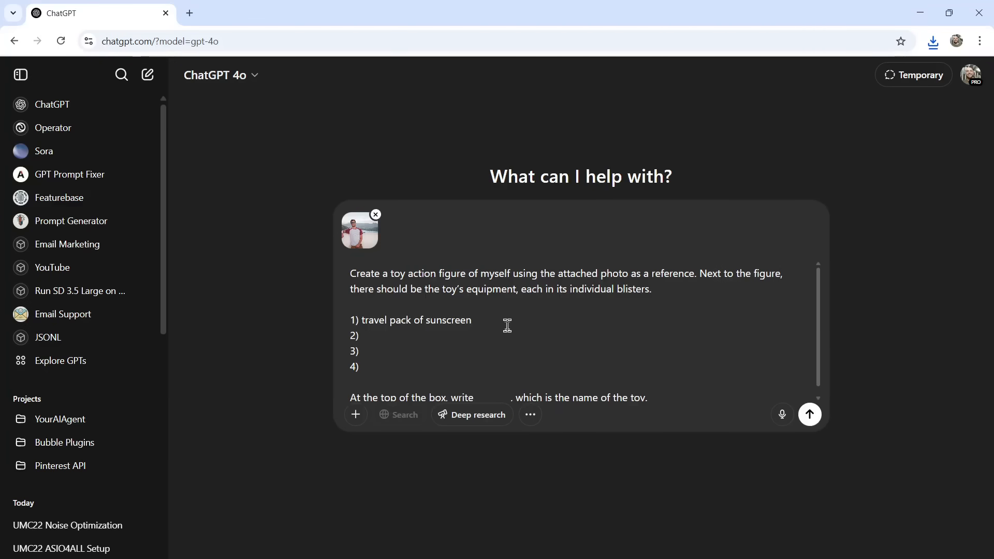
text(a set of g)
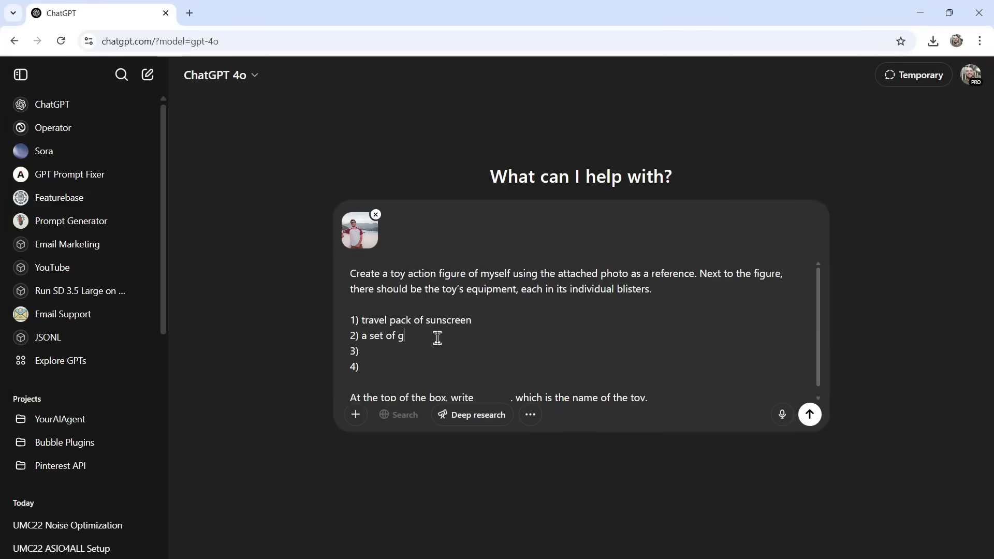
text(olf clubs)
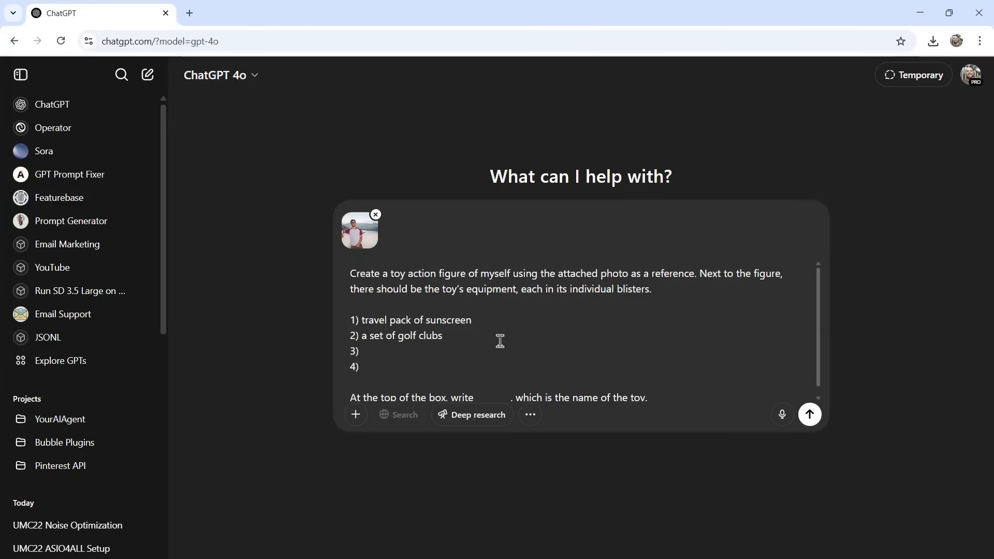
- Add a Tinder subscription, a stack of poker chips and the name MIKEY, then send
text(a subsc)
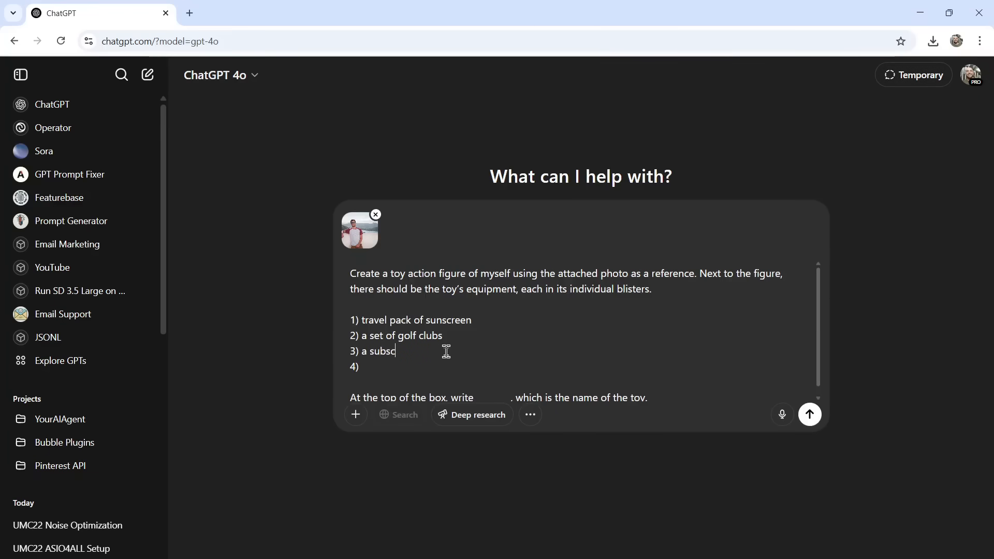
text(ription to Tinder)
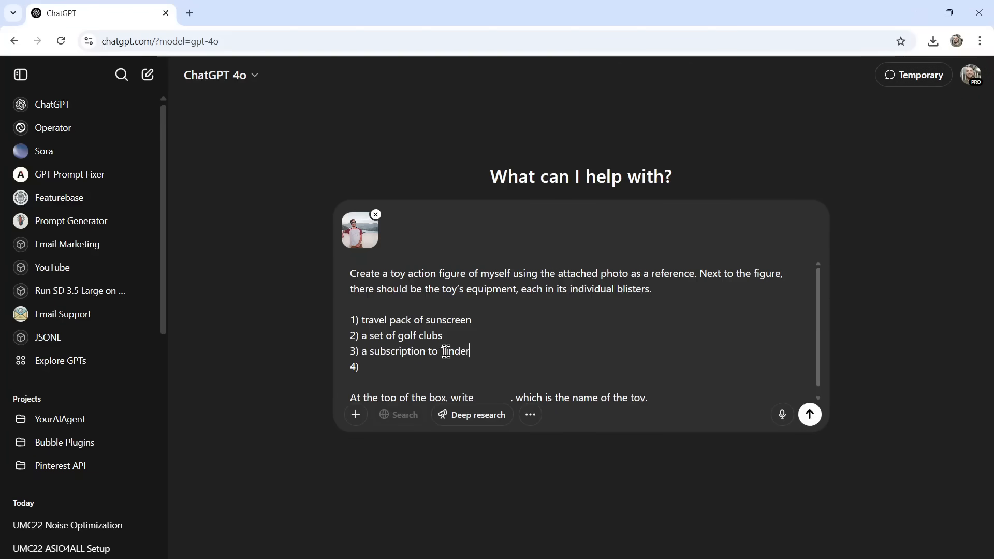
mouse_move(487, 353)
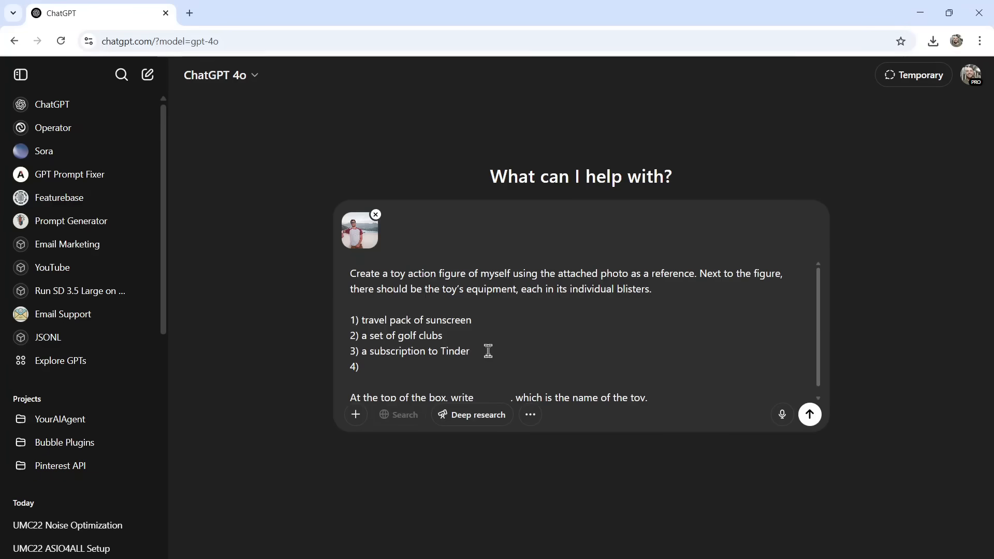
mouse_move(488, 347)
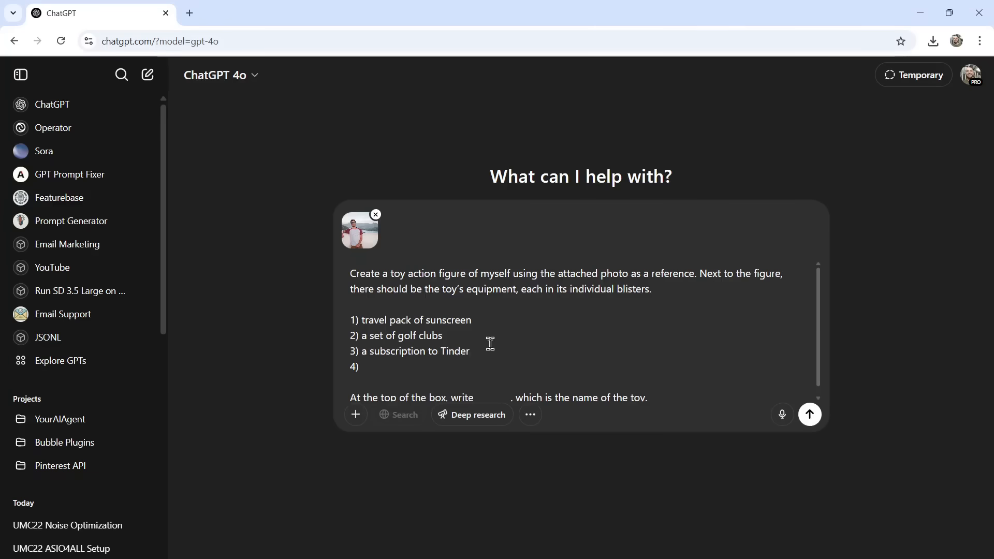
text(a stack of poker chips)
text(M)
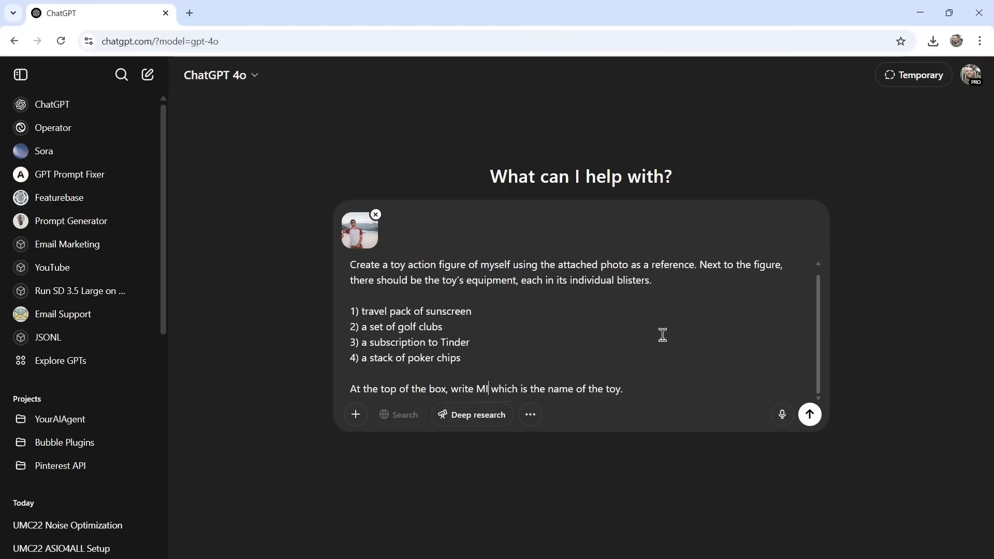
text(KEY)
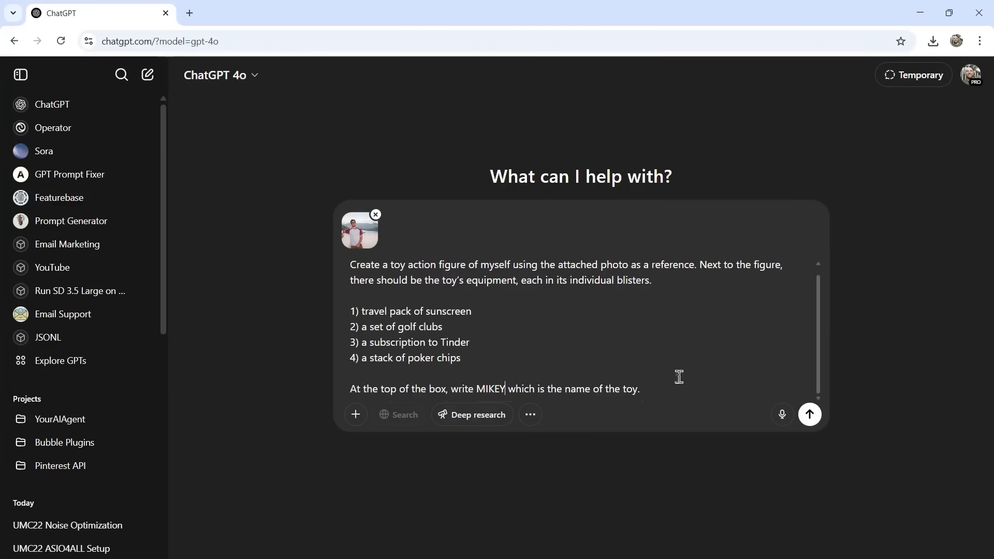
click(809, 414)
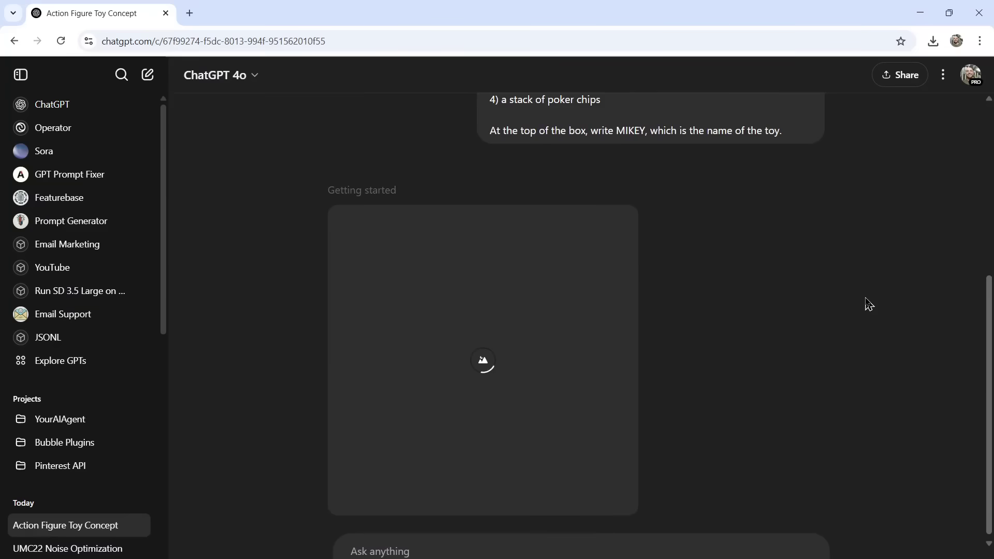
mouse_move(677, 255)
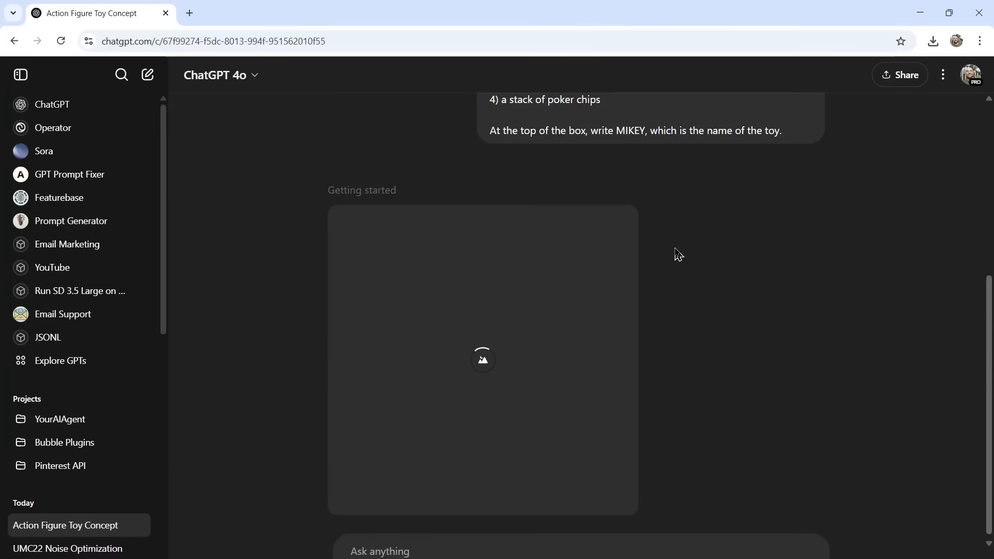
- Open the generated boxed MIKEY action figure image in the viewer
click(482, 359)
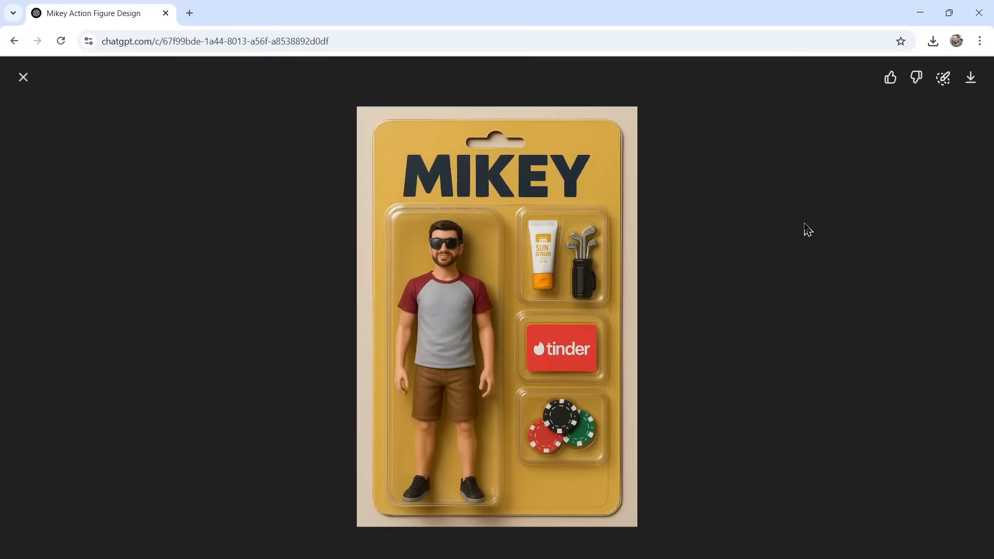
mouse_move(471, 333)
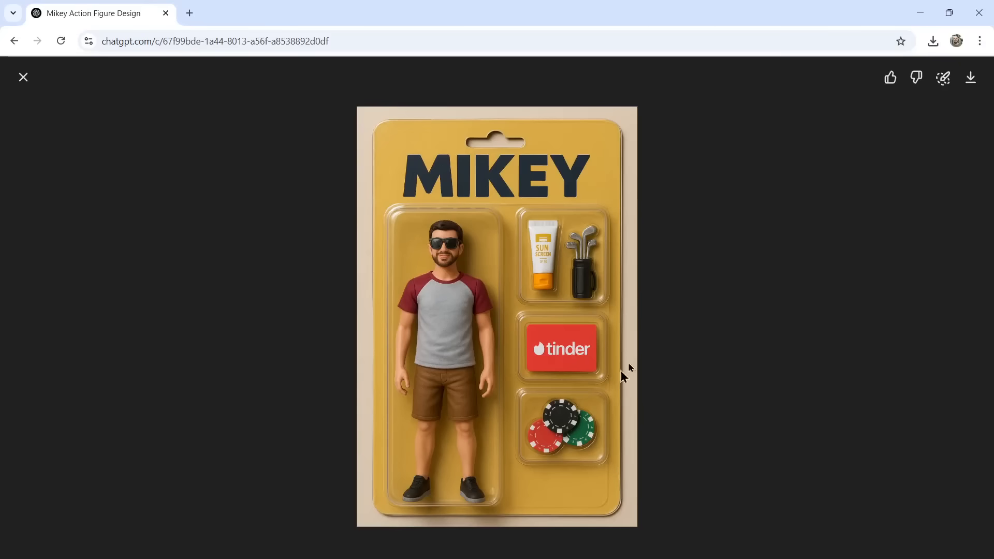
- Download the MIKEY action figure image as a PNG
click(24, 77)
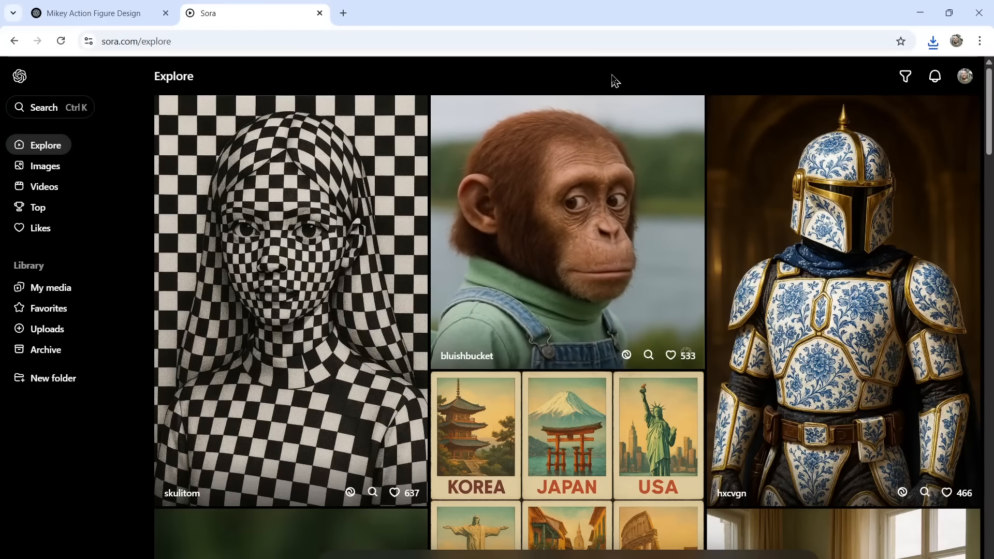
- Upload the downloaded ChatGPT Image PNG to Sora
click(47, 328)
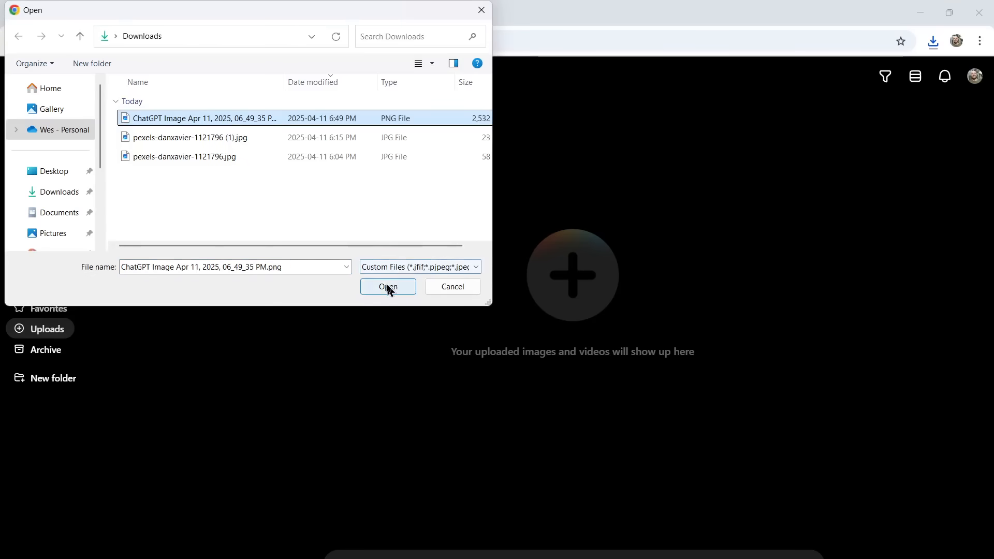
click(387, 286)
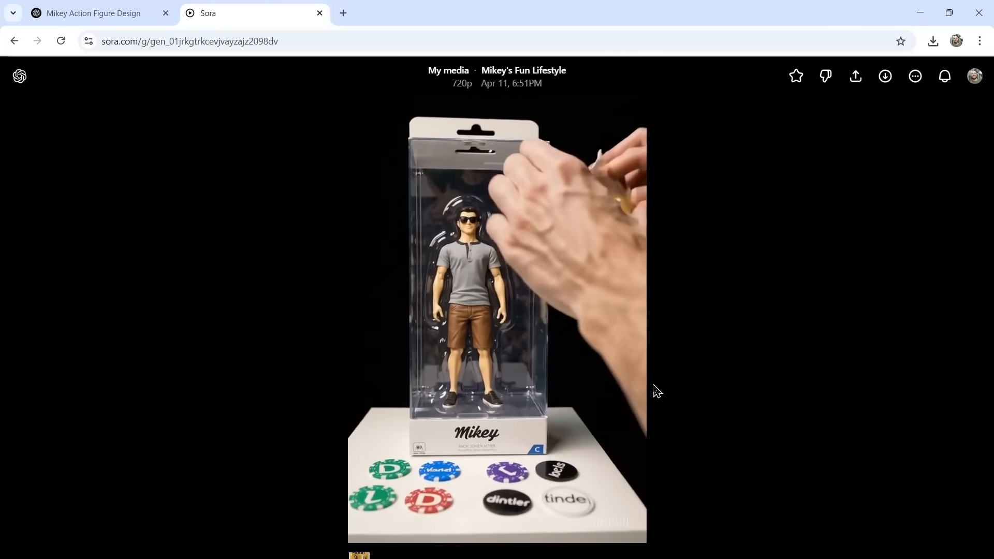
mouse_move(741, 282)
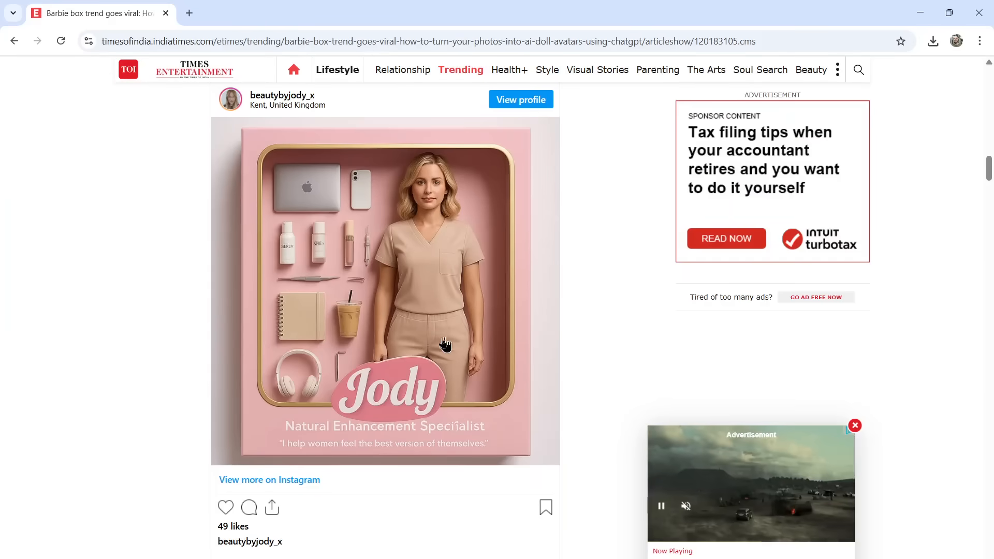
mouse_move(553, 334)
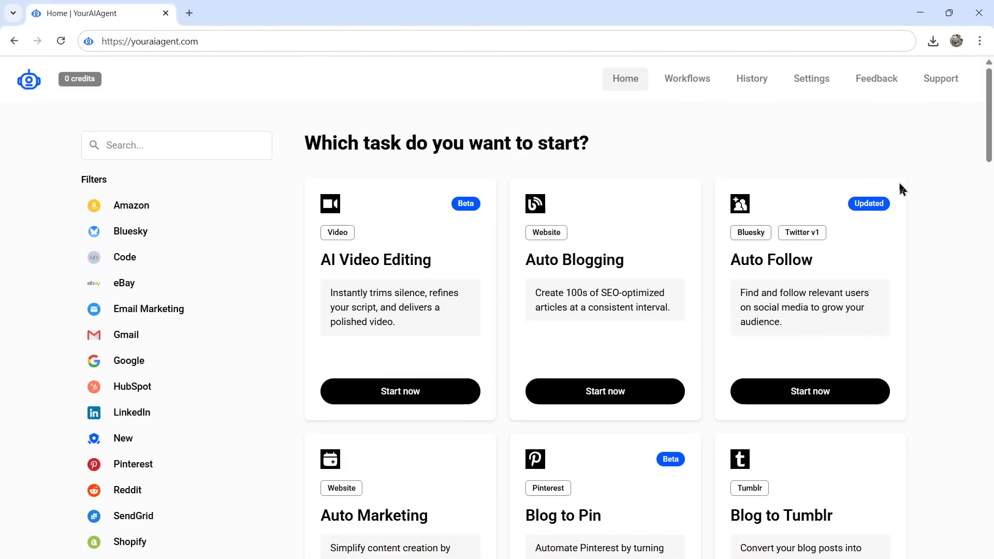
mouse_move(896, 330)
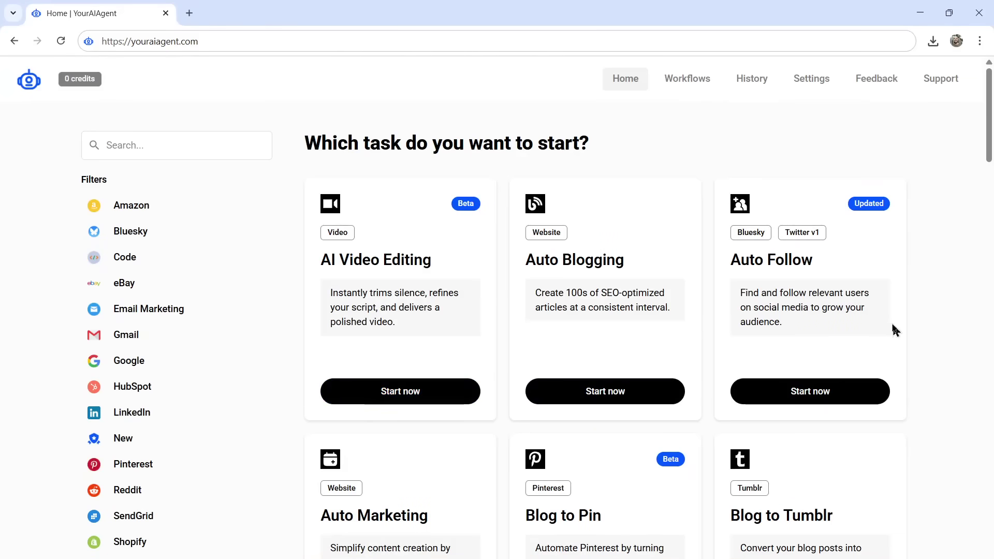
scroll(down, 3)
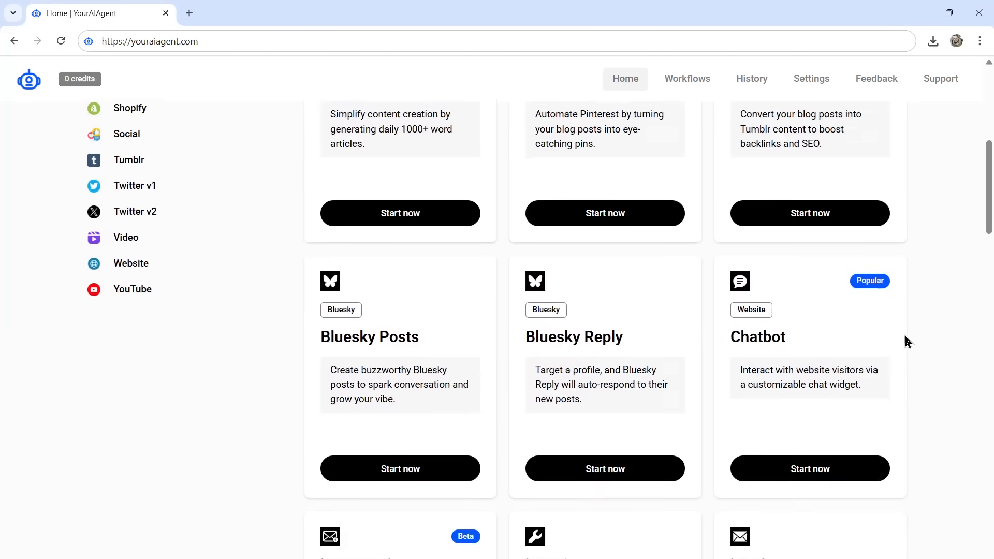
scroll(down, 3)
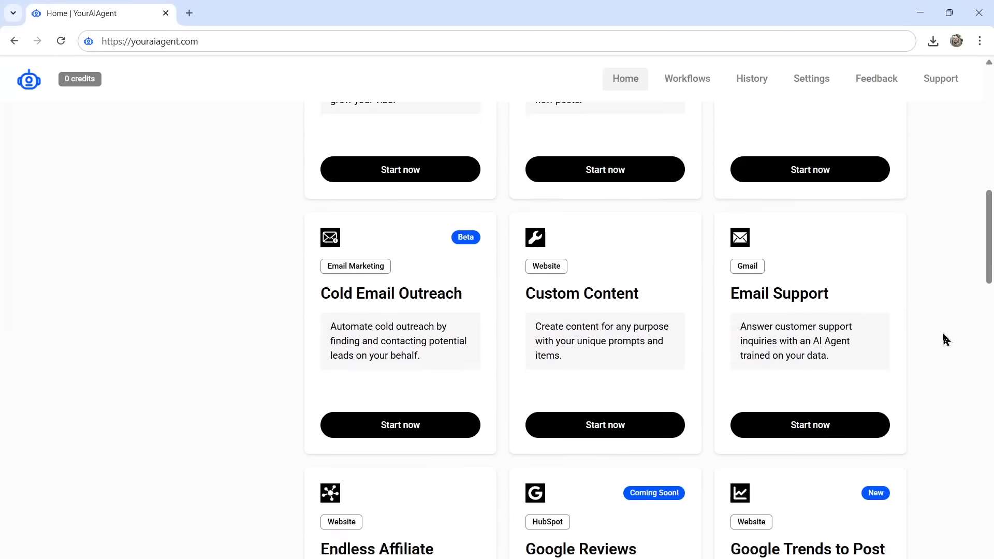
scroll(down, 3)
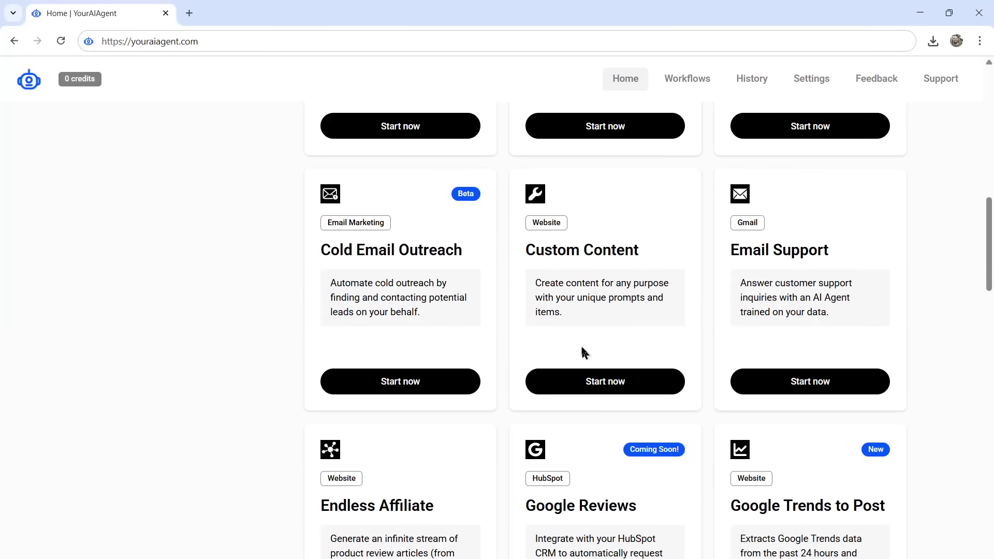
scroll(down, 3)
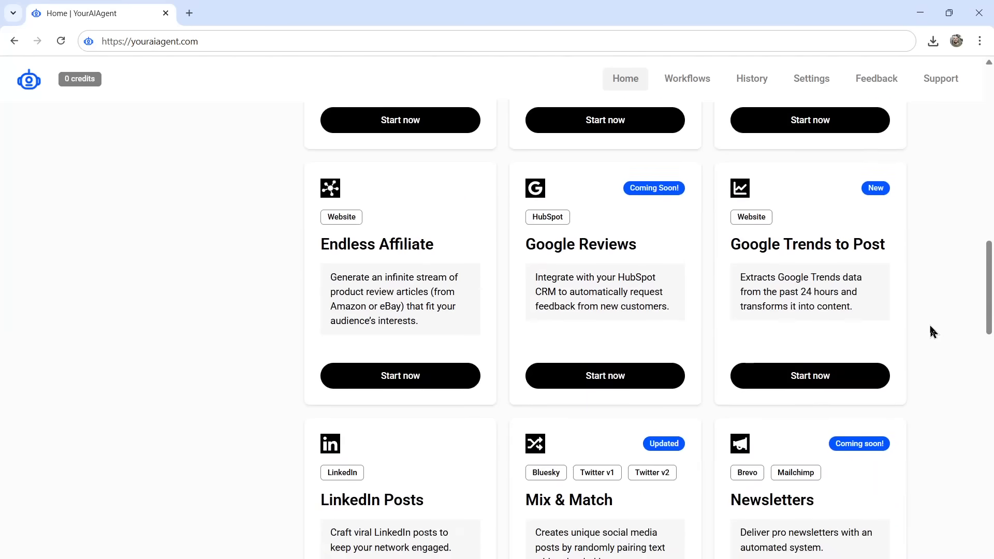
scroll(down, 3)
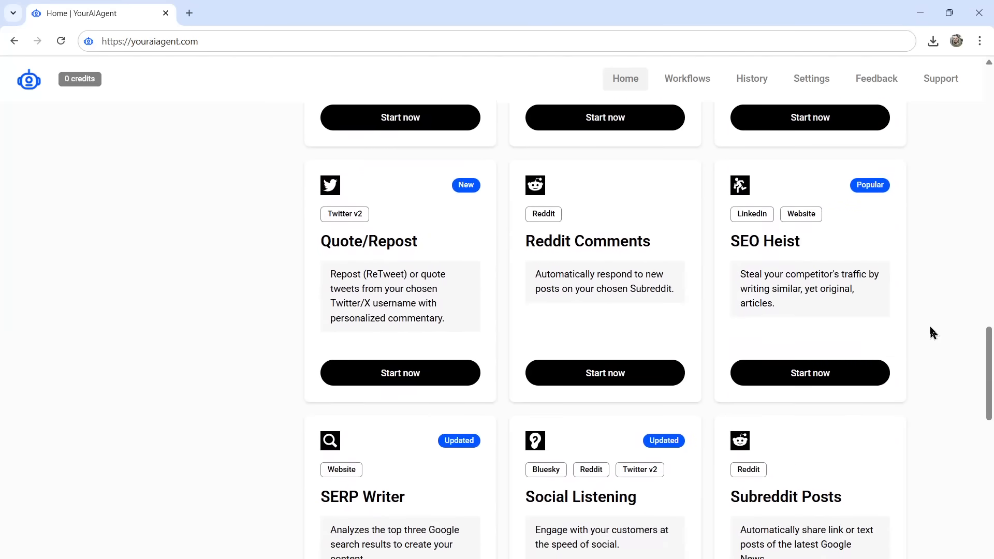
scroll(down, 3)
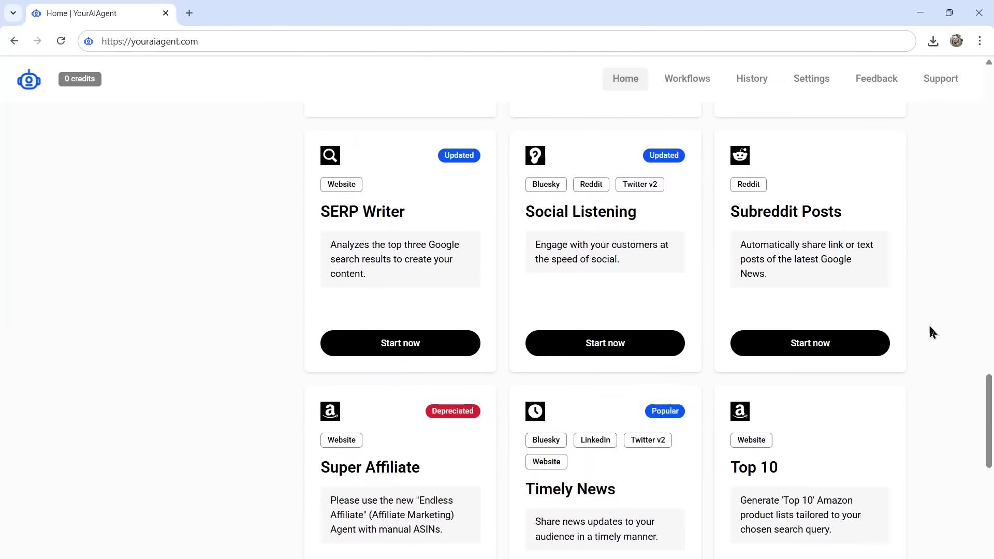
scroll(down, 3)
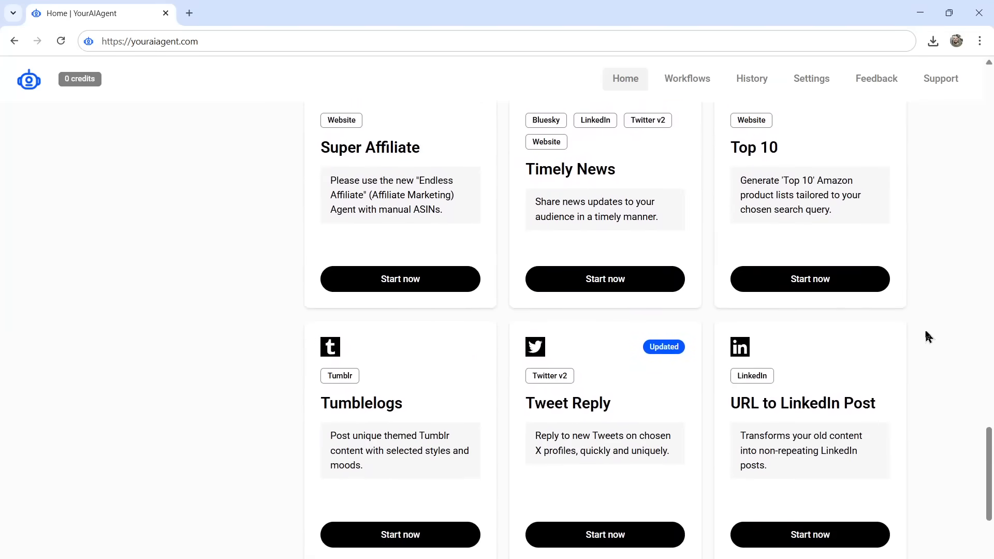
scroll(down, 3)
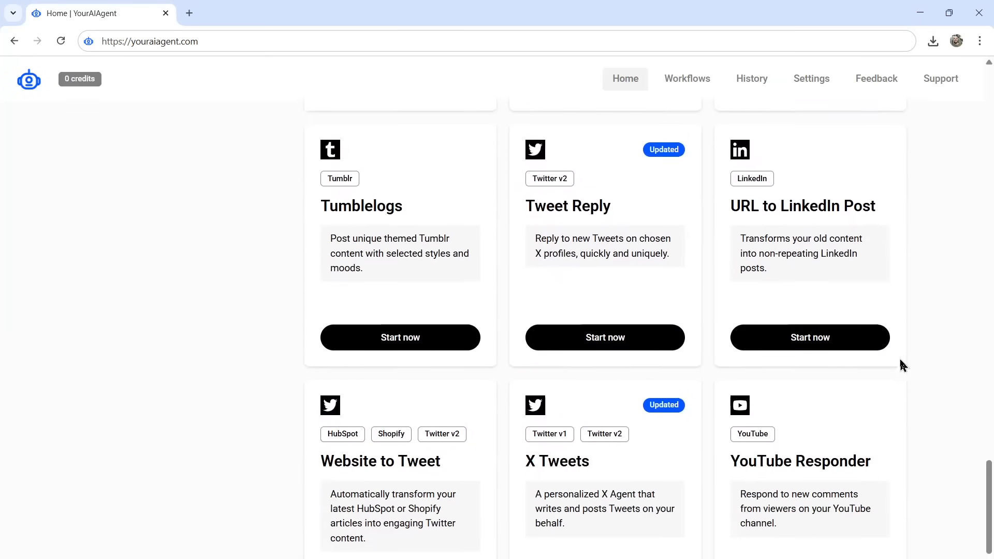
scroll(down, 3)
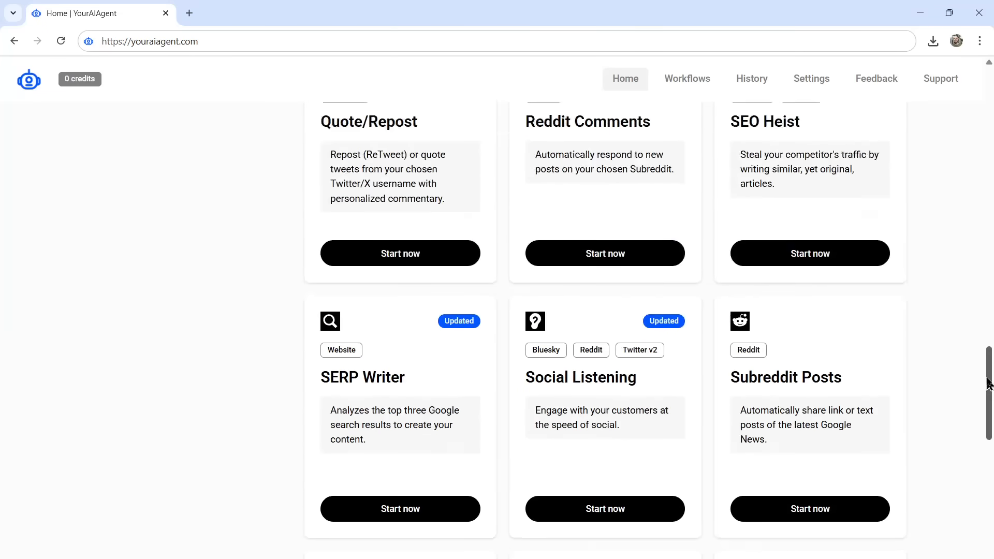
scroll(up, 3)
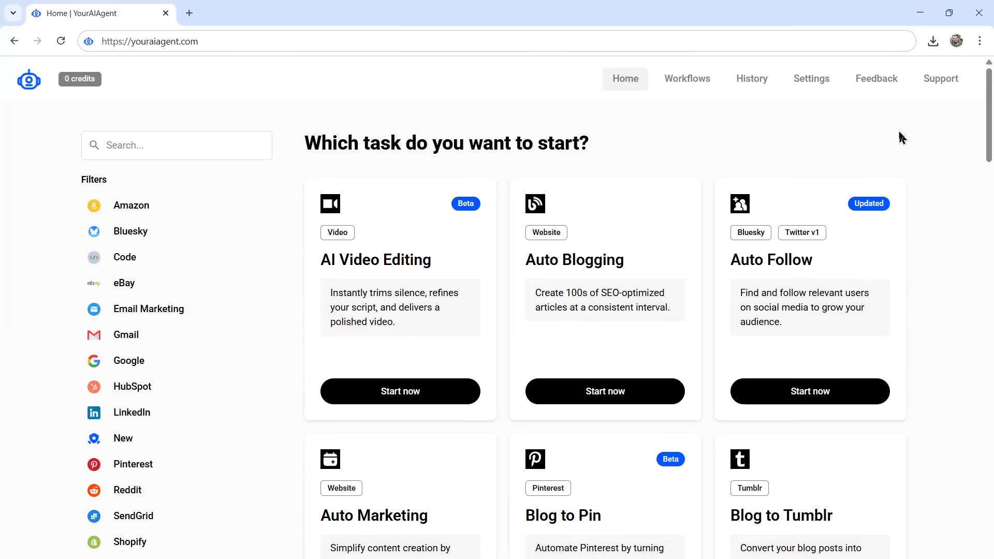